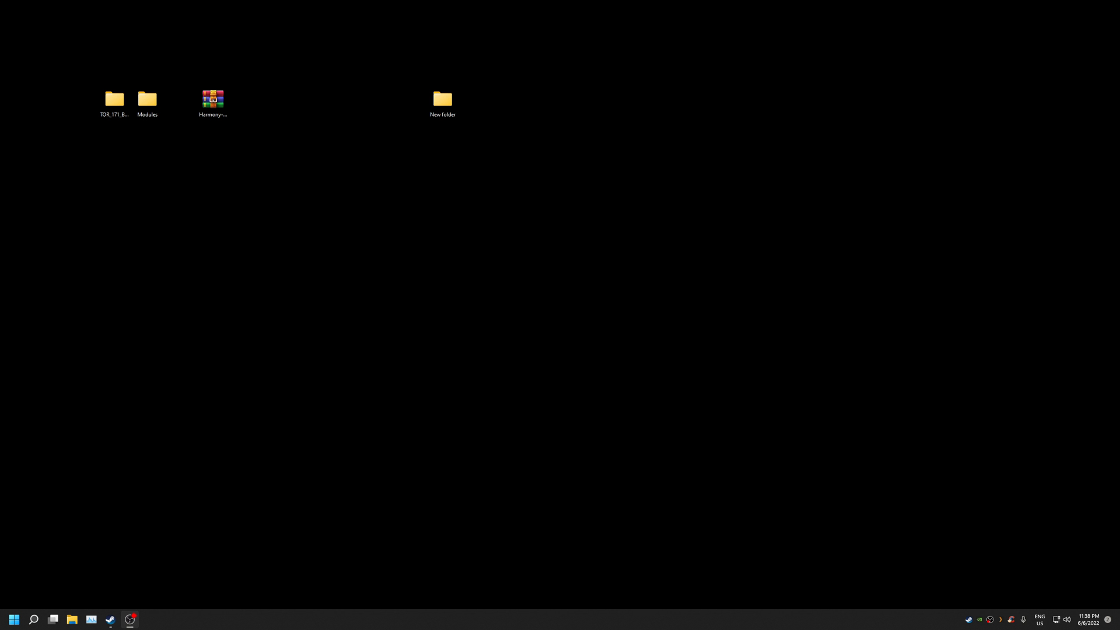
# Step: Open the Steam library from the taskbar, showing Mount & Blade II: Bannerlord's page
pyautogui.click(109, 619)
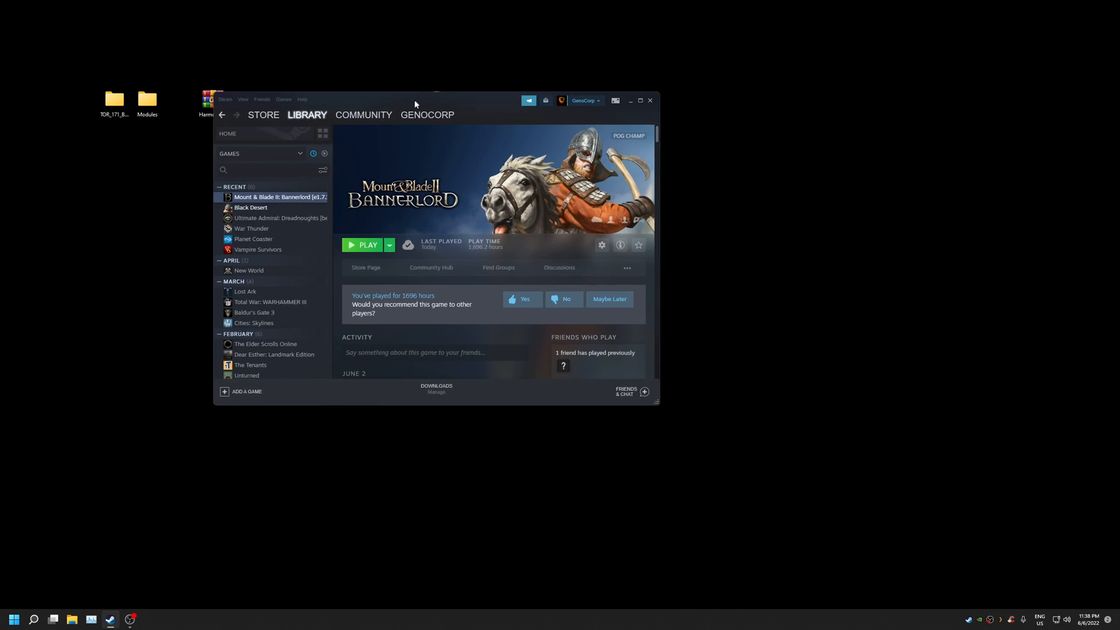
# Step: Maximize Steam and verify Bannerlord's Properties show the e1.7.1 beta branch
pyautogui.click(640, 100)
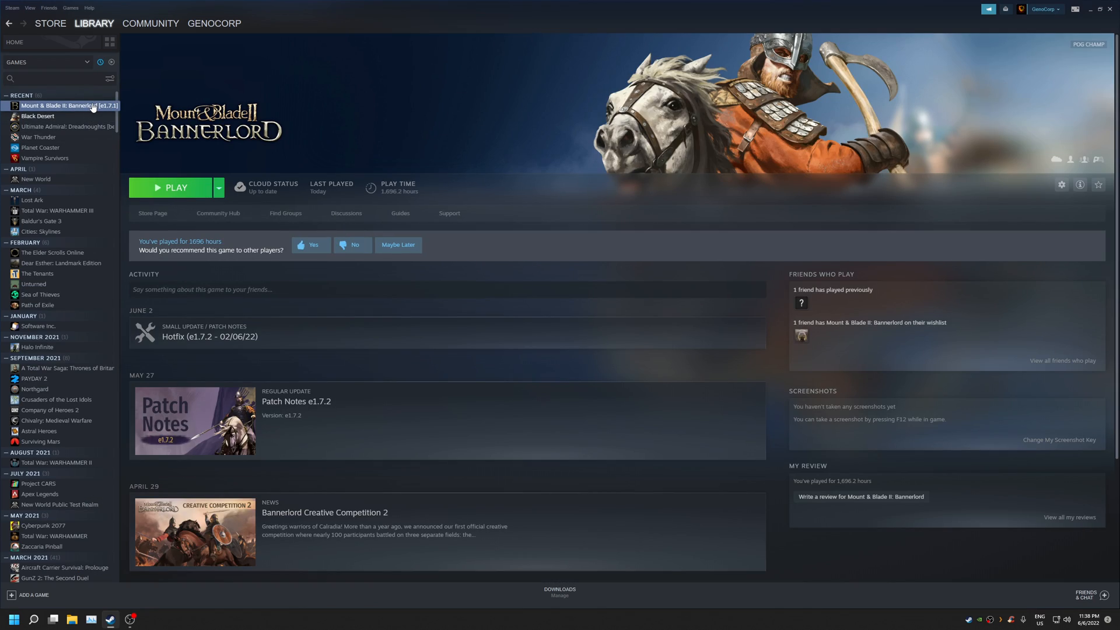
pyautogui.rightClick(68, 106)
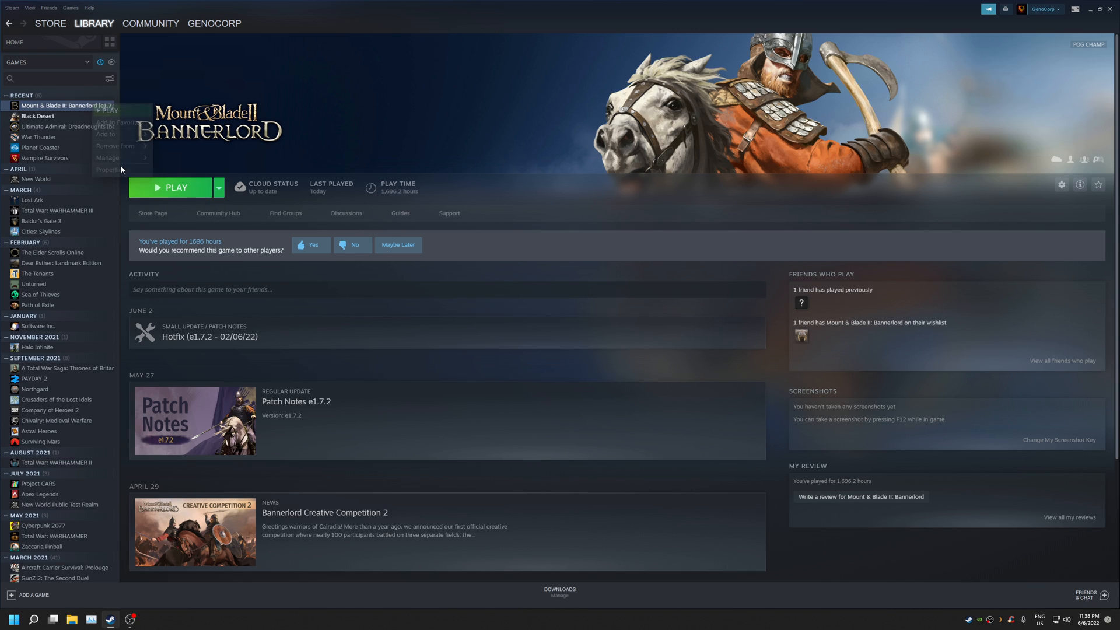
pyautogui.click(109, 170)
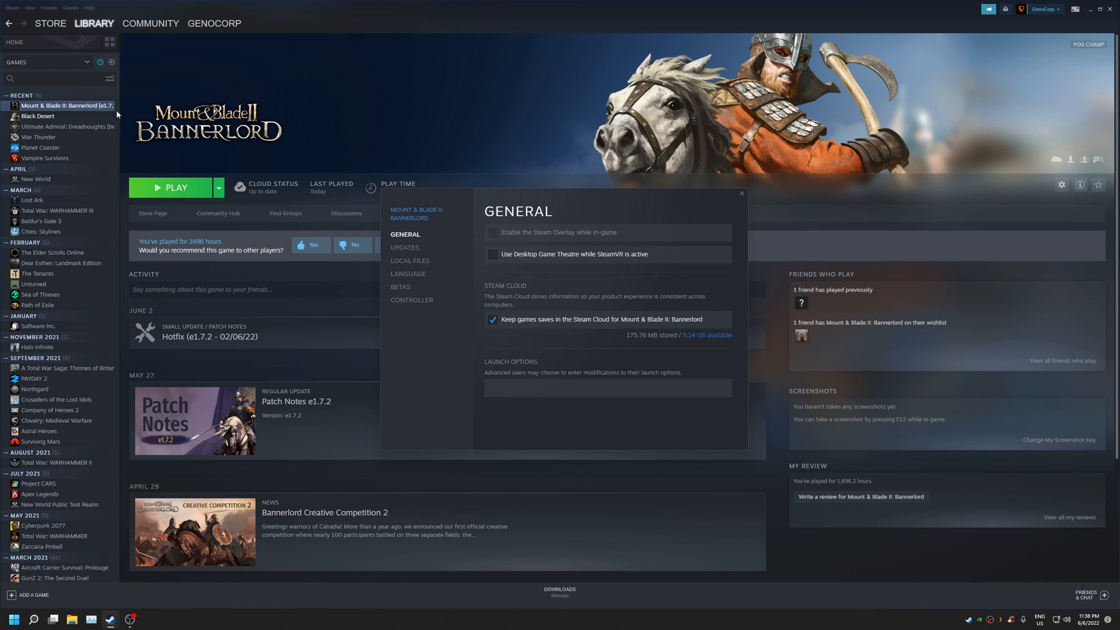
pyautogui.moveTo(391, 287)
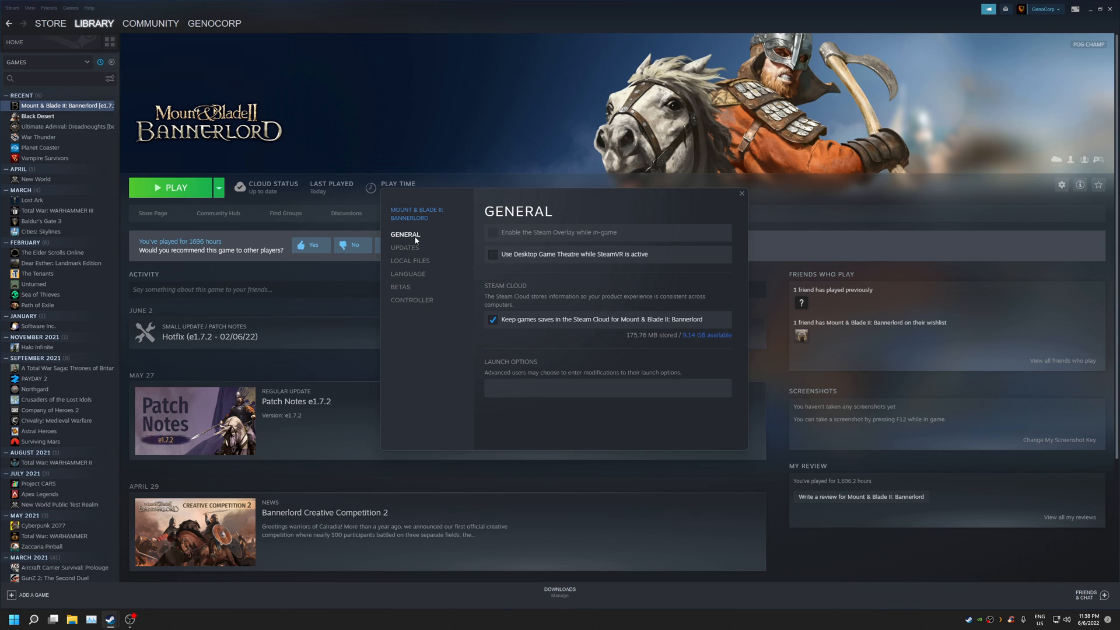
pyautogui.moveTo(259, 231)
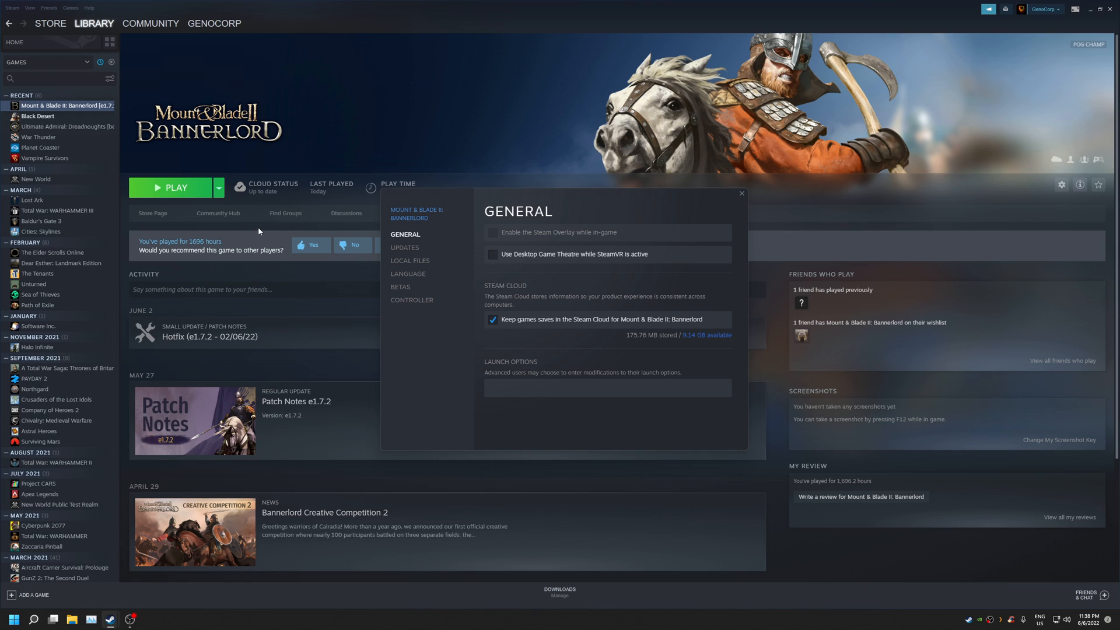
pyautogui.click(400, 287)
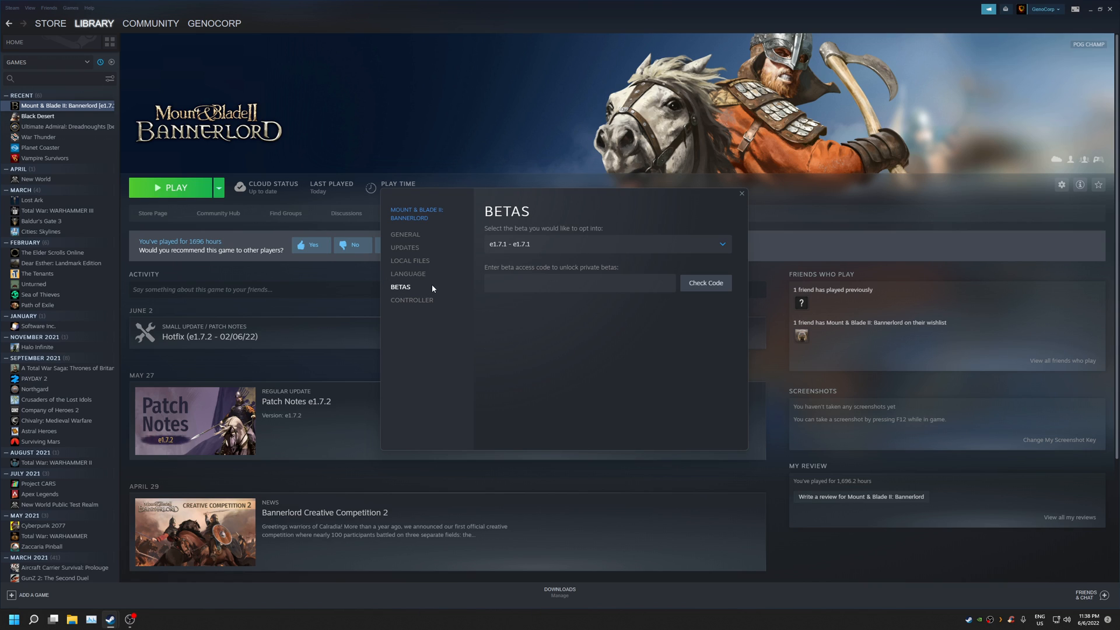
pyautogui.click(741, 194)
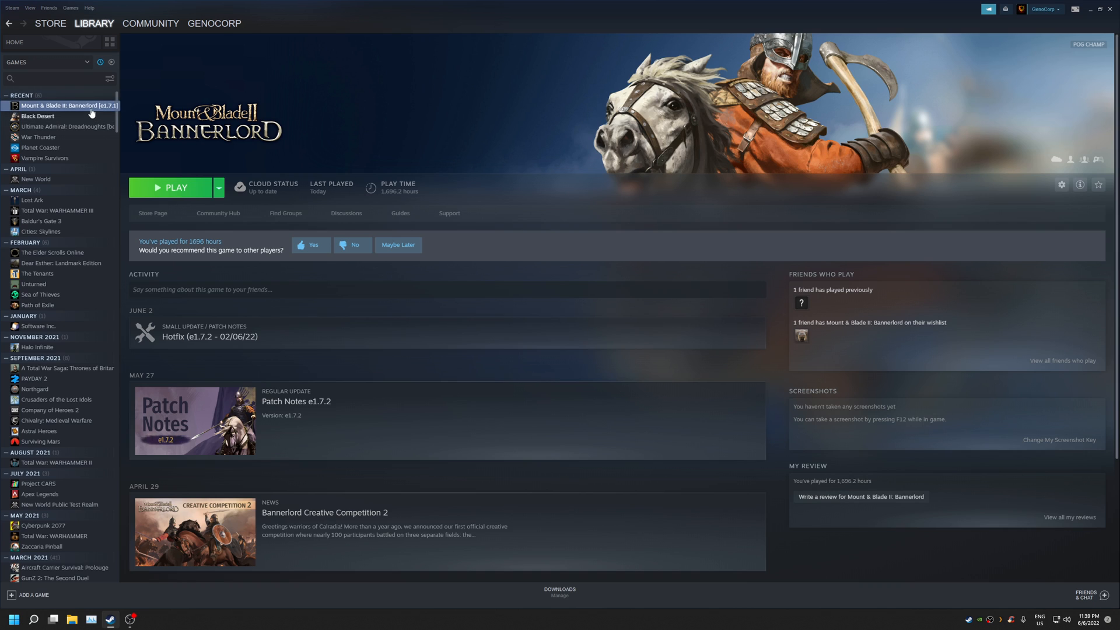
pyautogui.rightClick(68, 105)
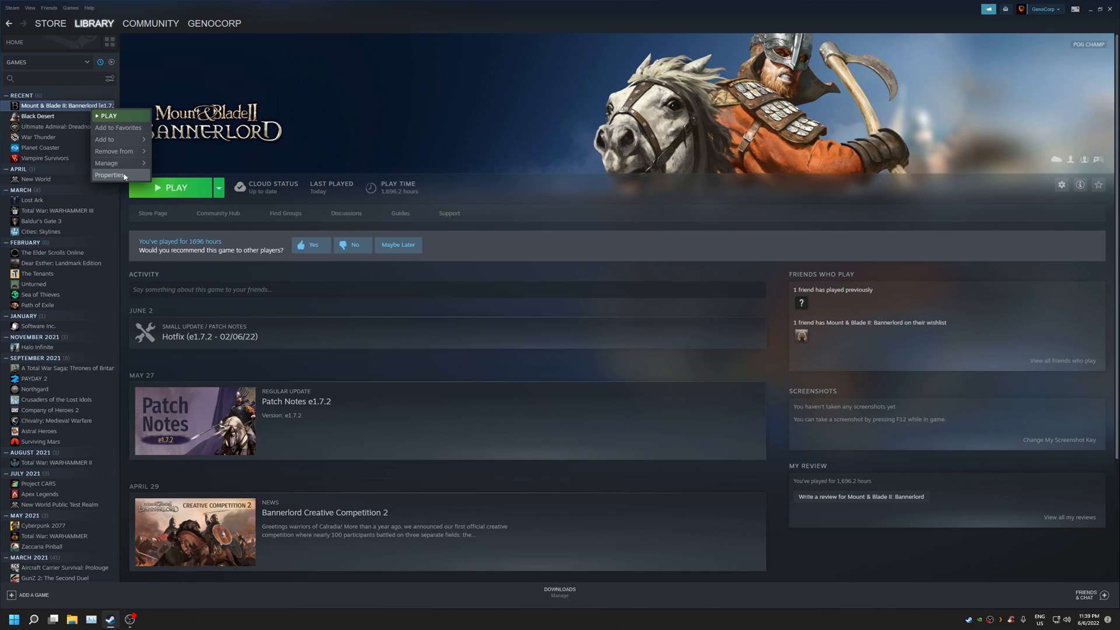
pyautogui.click(109, 175)
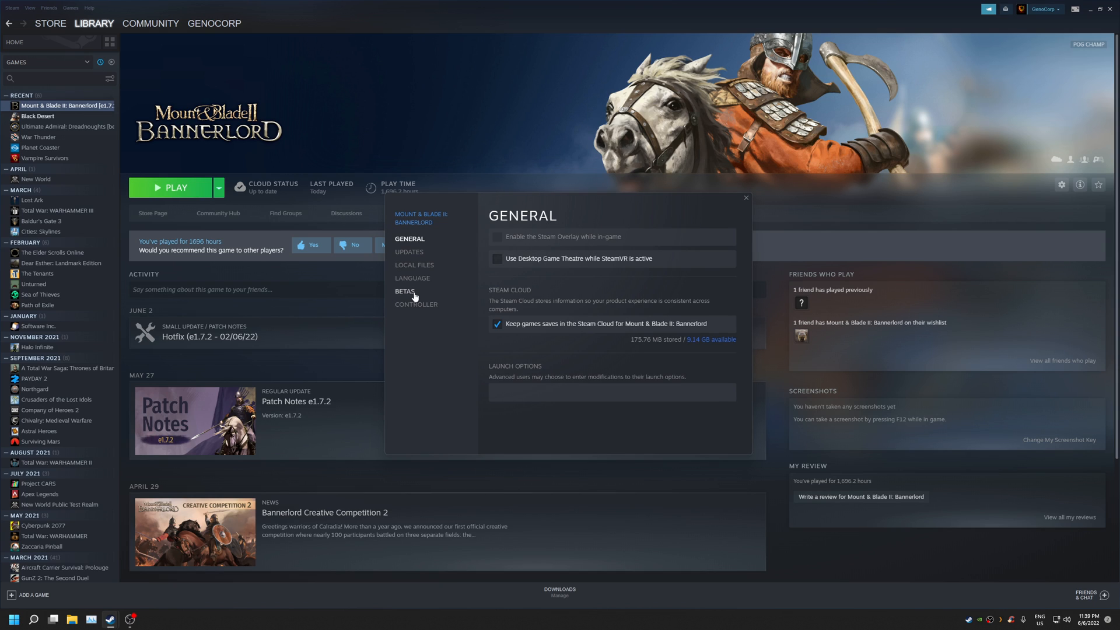
pyautogui.click(404, 291)
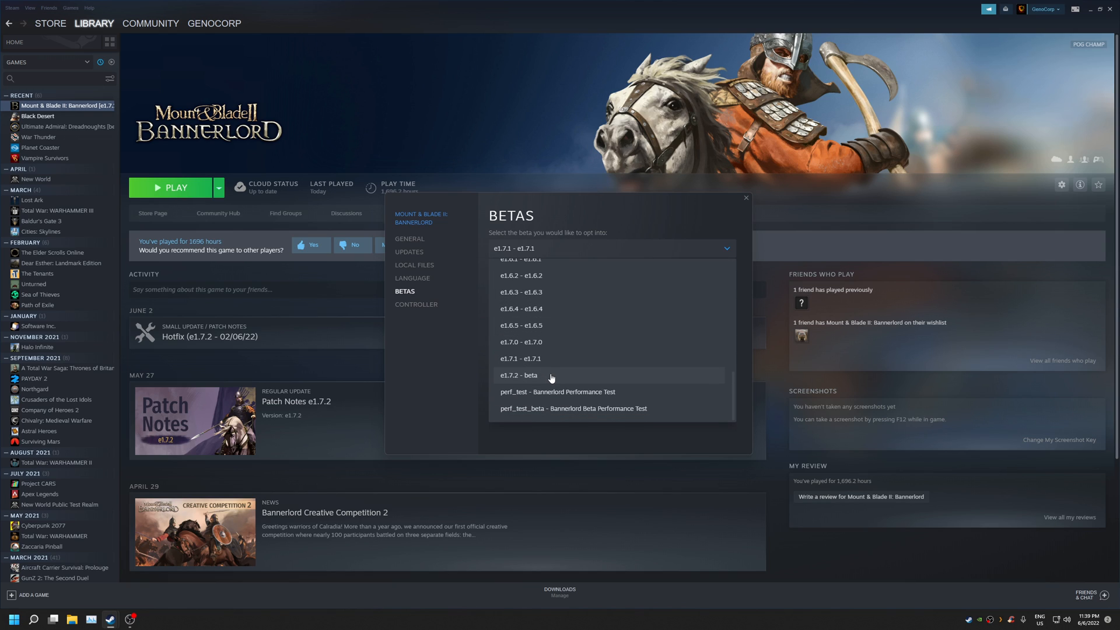
pyautogui.moveTo(546, 365)
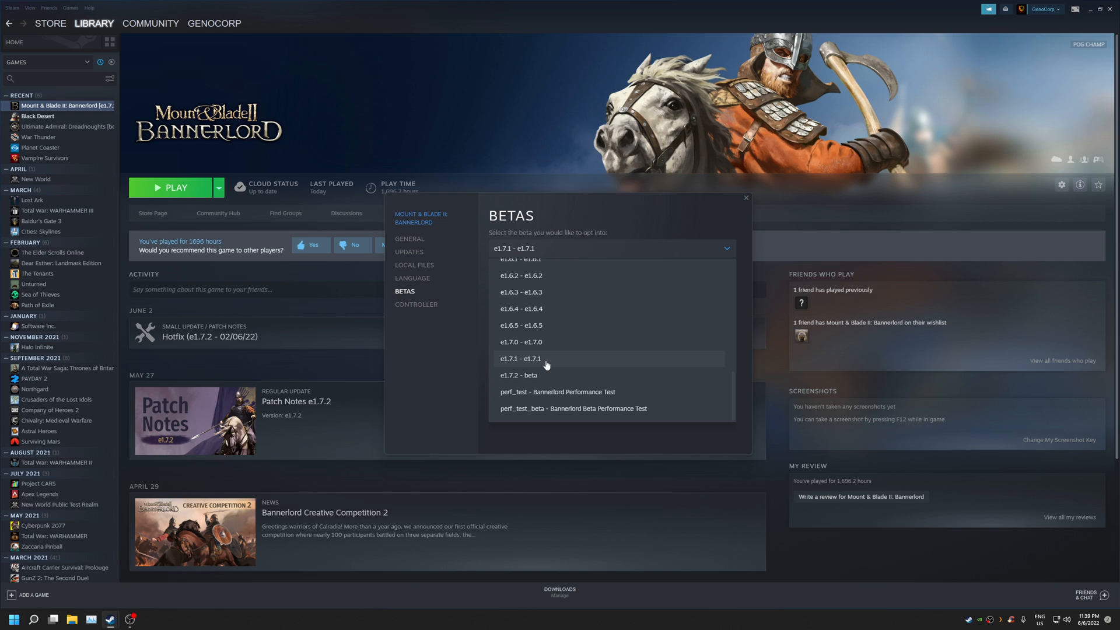
pyautogui.click(521, 358)
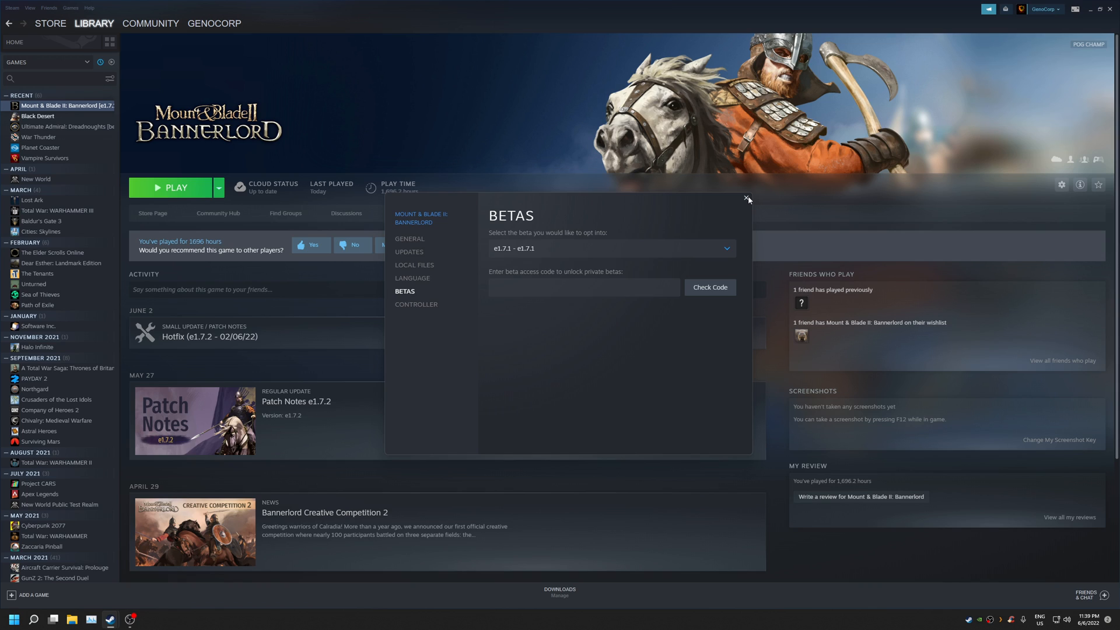
pyautogui.click(747, 198)
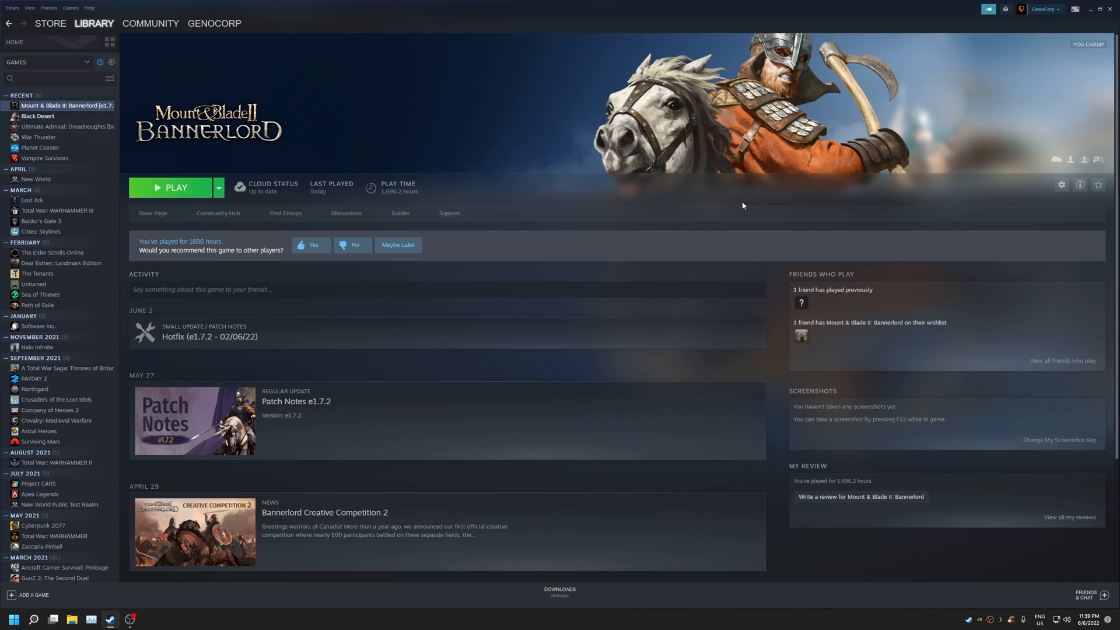
pyautogui.moveTo(593, 66)
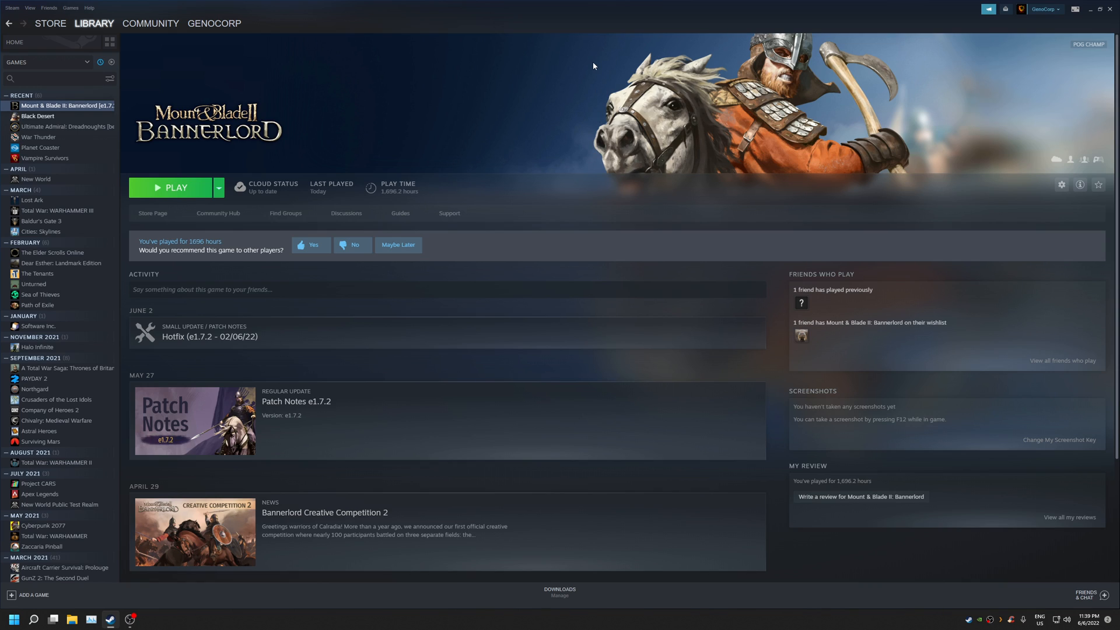
pyautogui.moveTo(1014, 25)
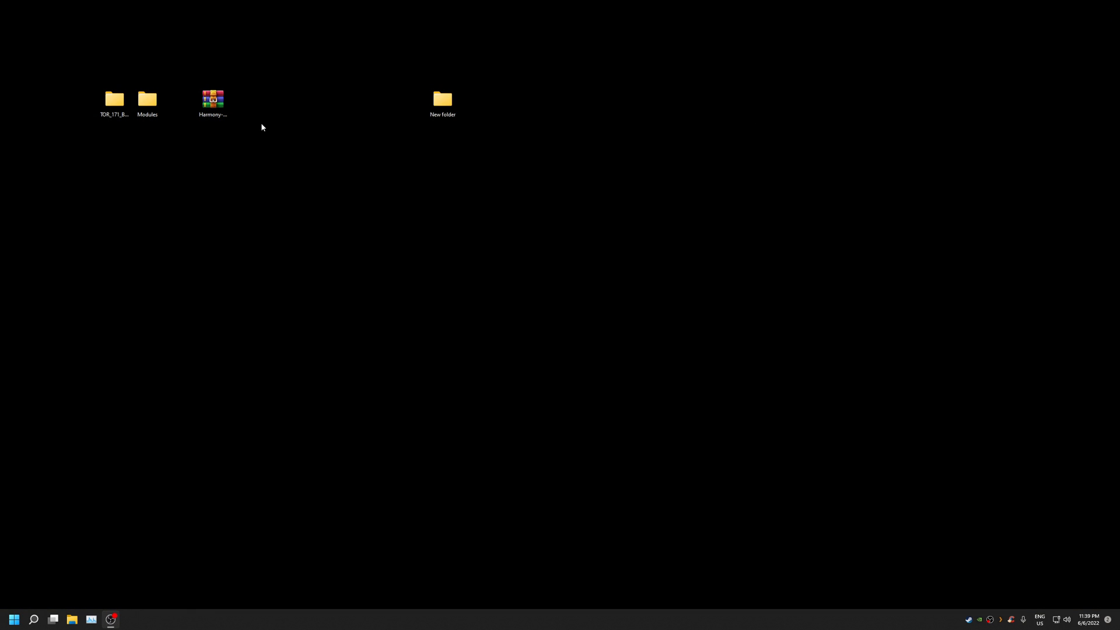
# Step: Select the Modules folder, the folder beside it, and the Harmony archive on the desktop
pyautogui.click(114, 100)
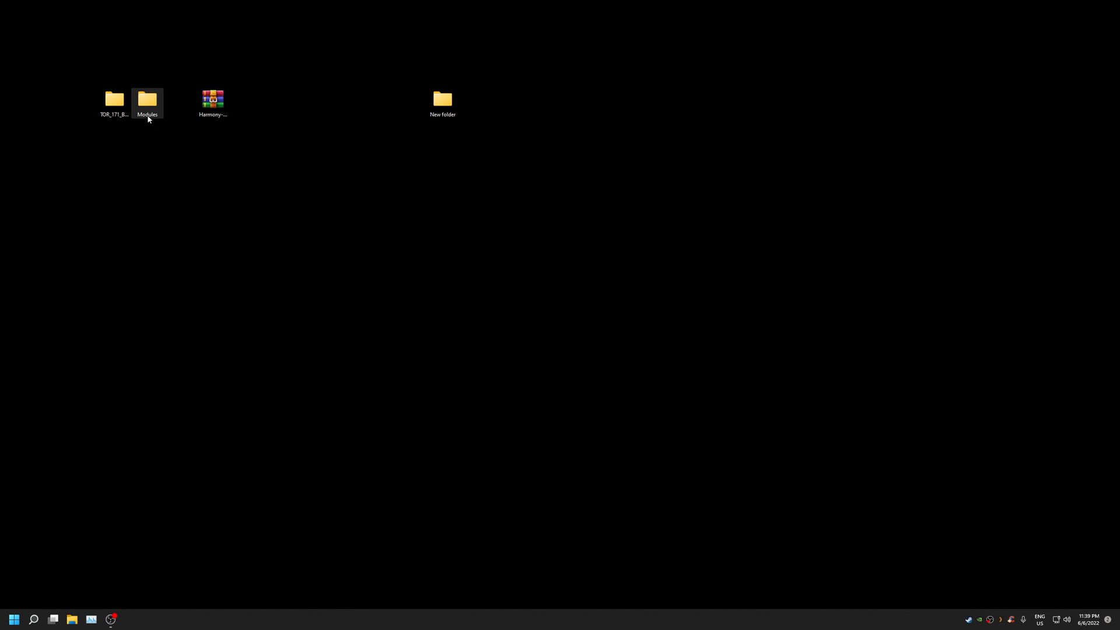
pyautogui.moveTo(260, 204)
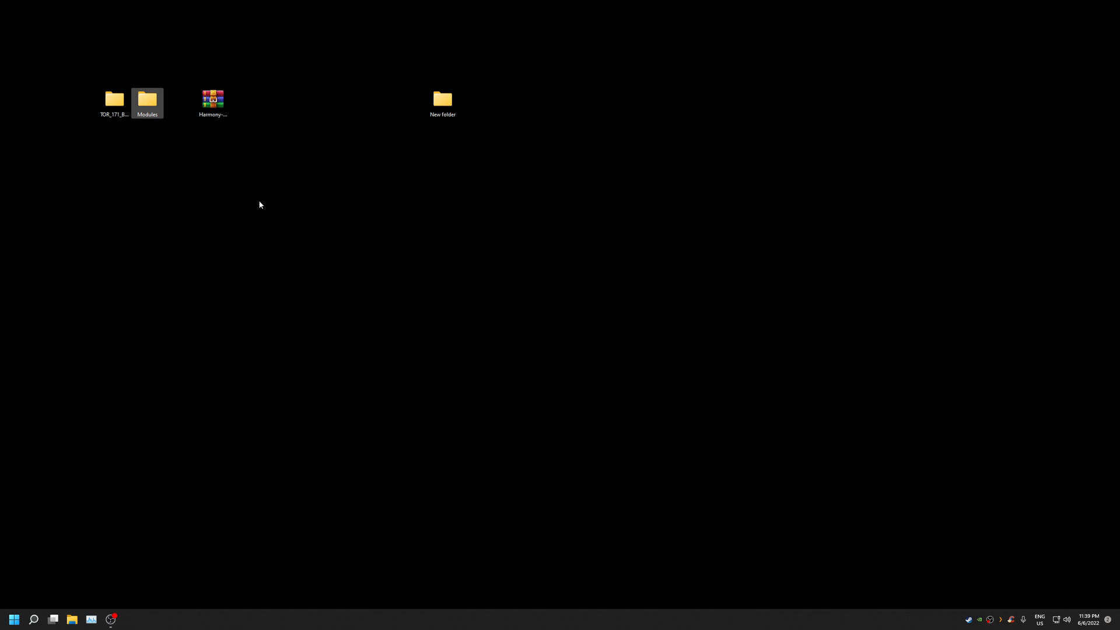
pyautogui.click(114, 104)
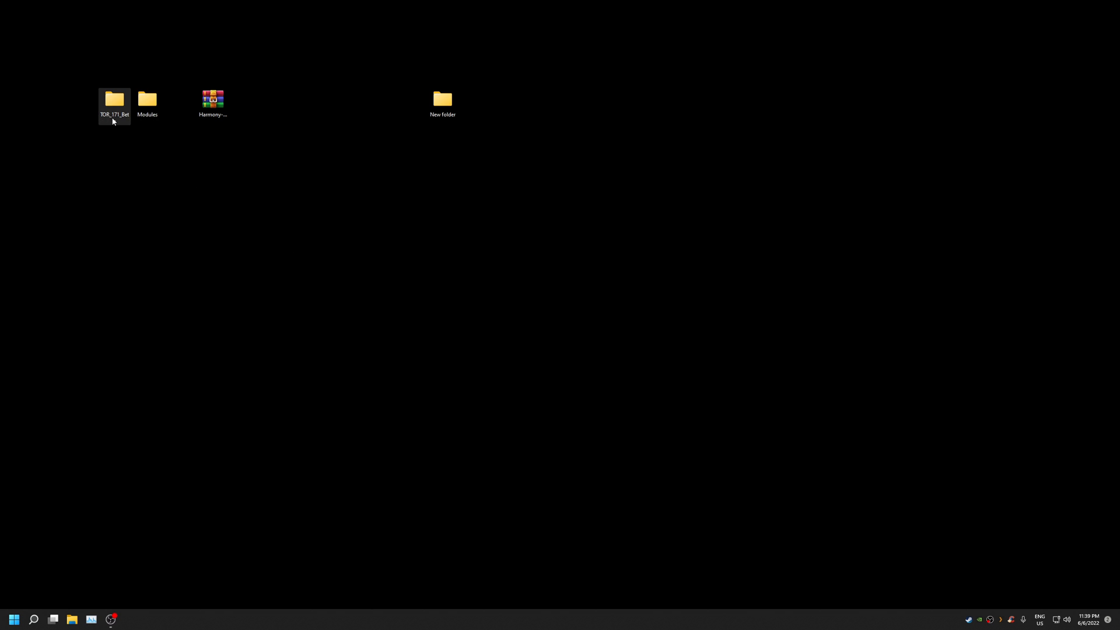
pyautogui.click(212, 100)
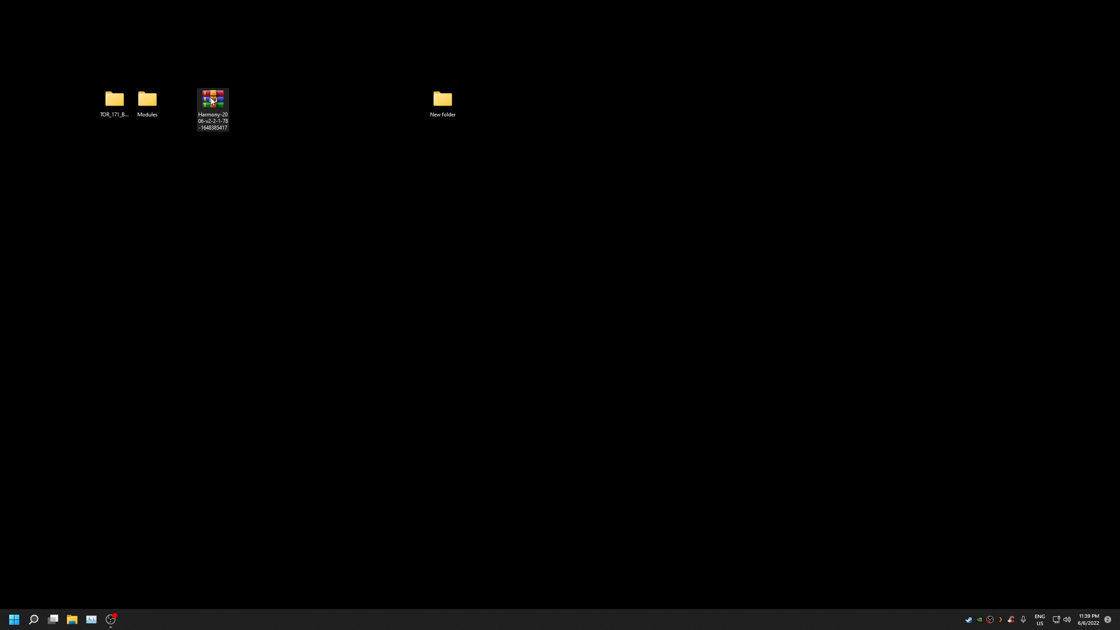
# Step: Check the Harmony archive's properties, a 368 KB WinRAR archive, then close them
pyautogui.rightClick(212, 100)
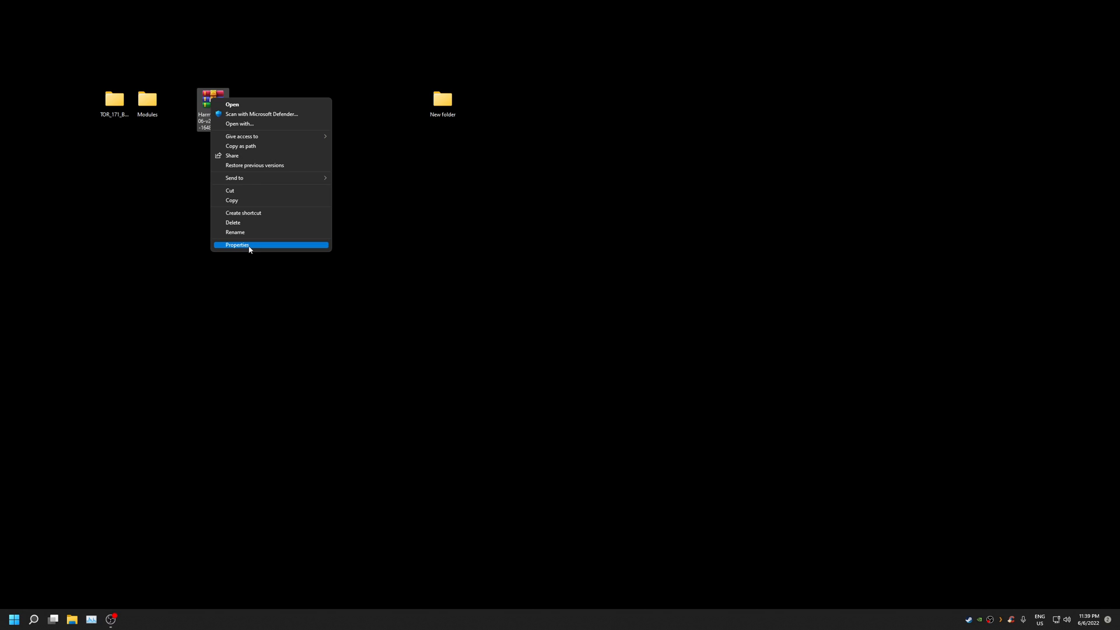
pyautogui.click(237, 245)
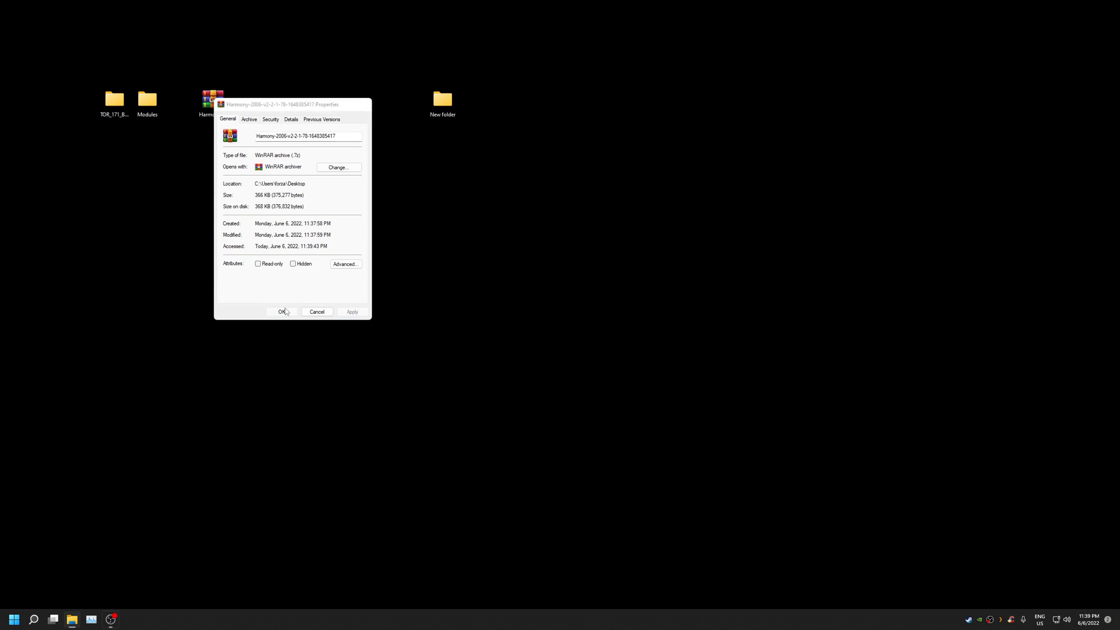
pyautogui.click(281, 311)
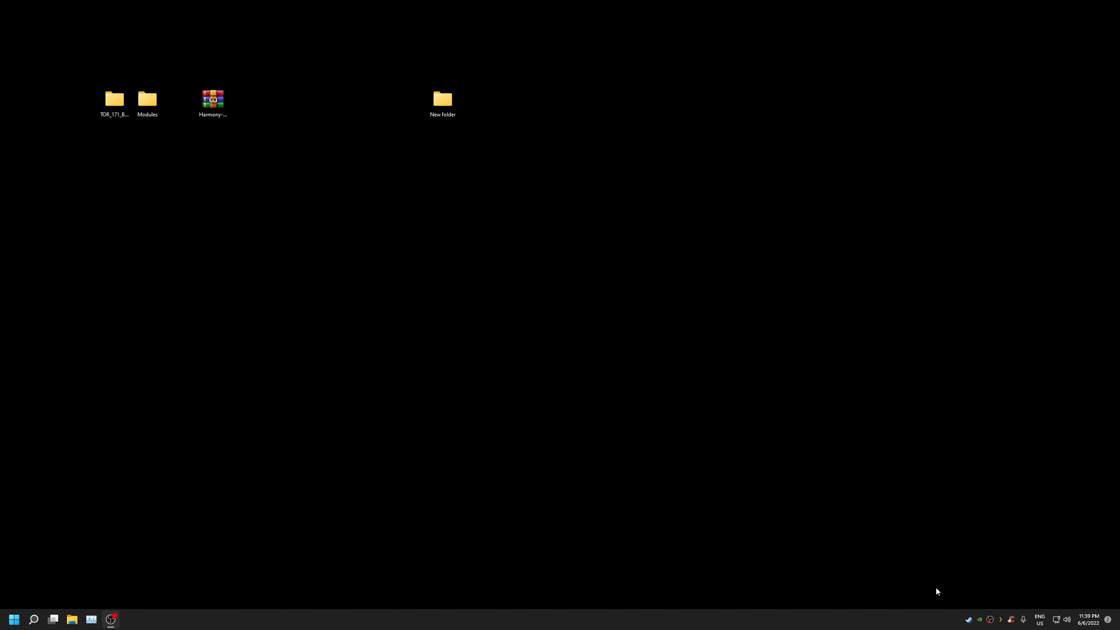
pyautogui.moveTo(968, 619)
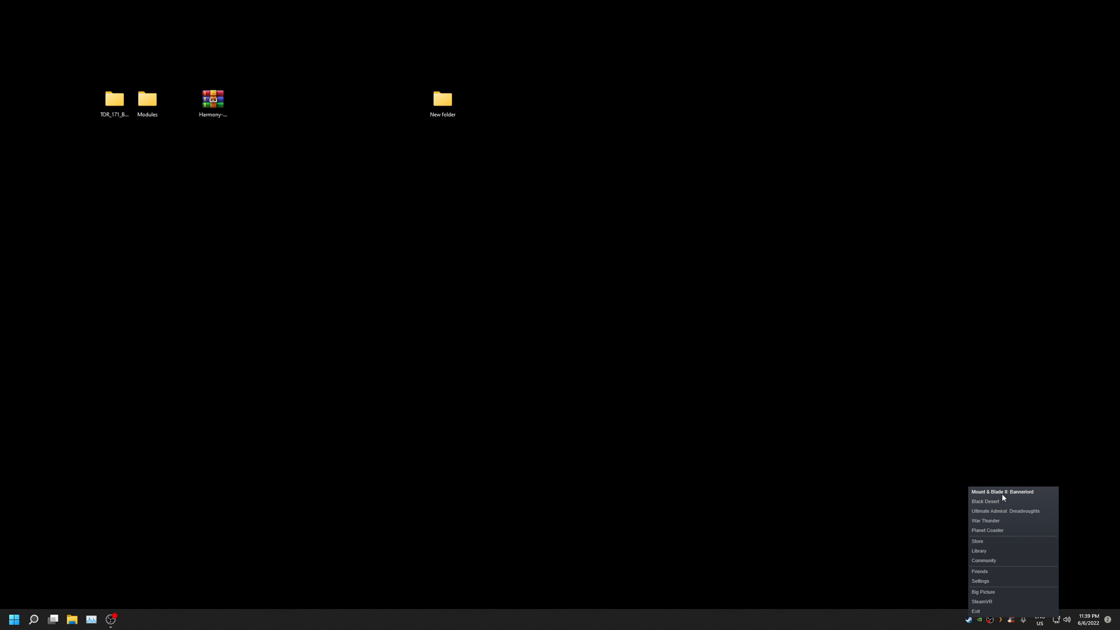
pyautogui.moveTo(445, 341)
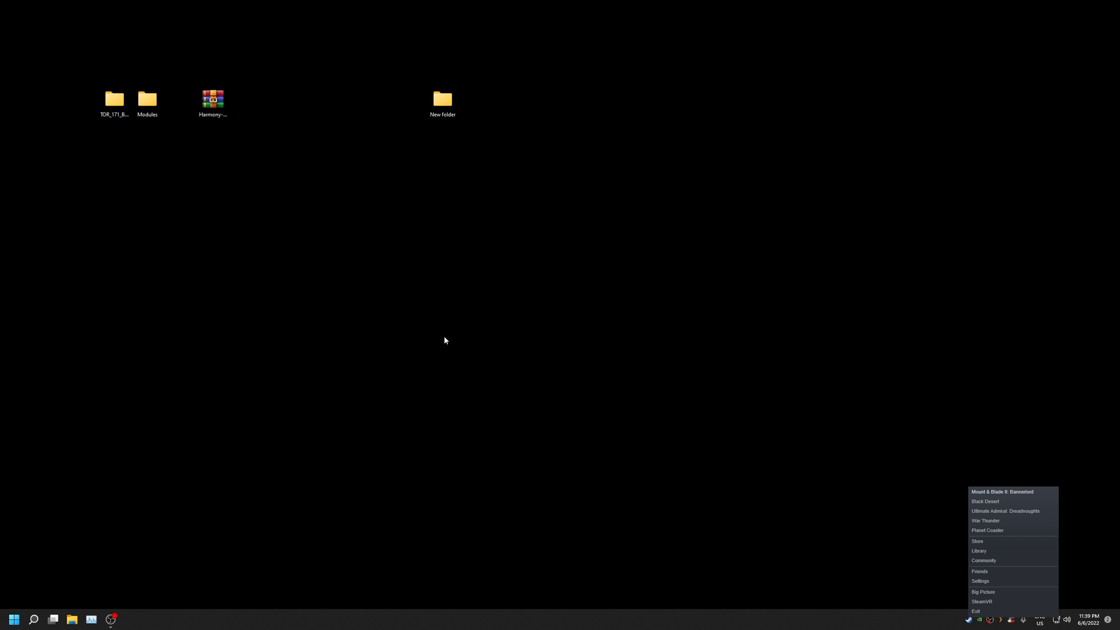
pyautogui.moveTo(636, 443)
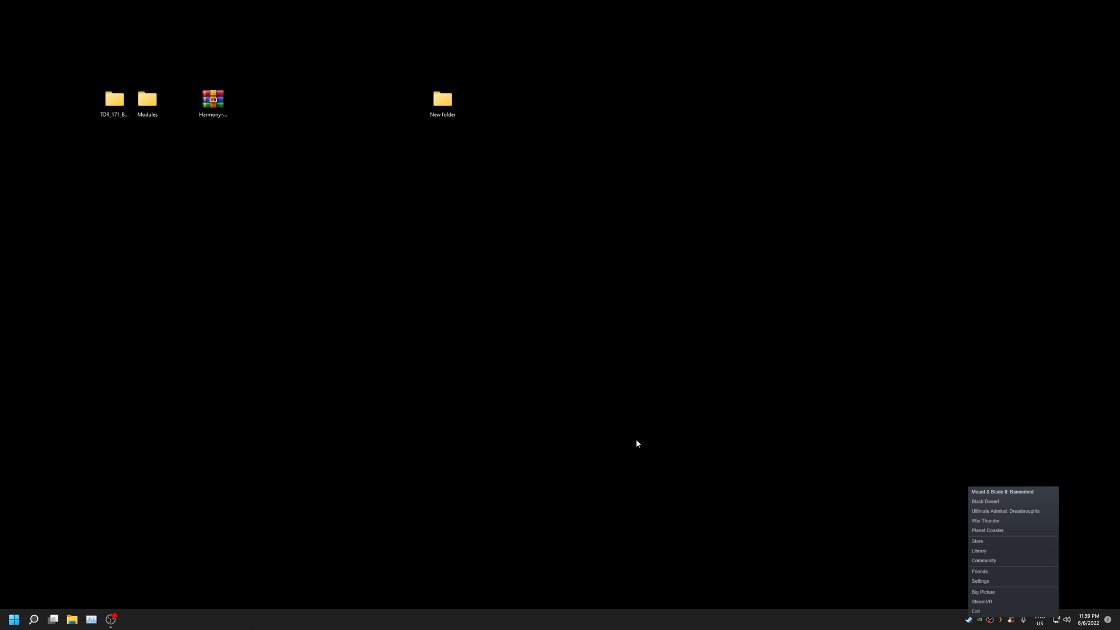
# Step: Dismiss the Harmony archive's context menu and start the Bannerlord e1.7.1 launcher
pyautogui.rightClick(212, 107)
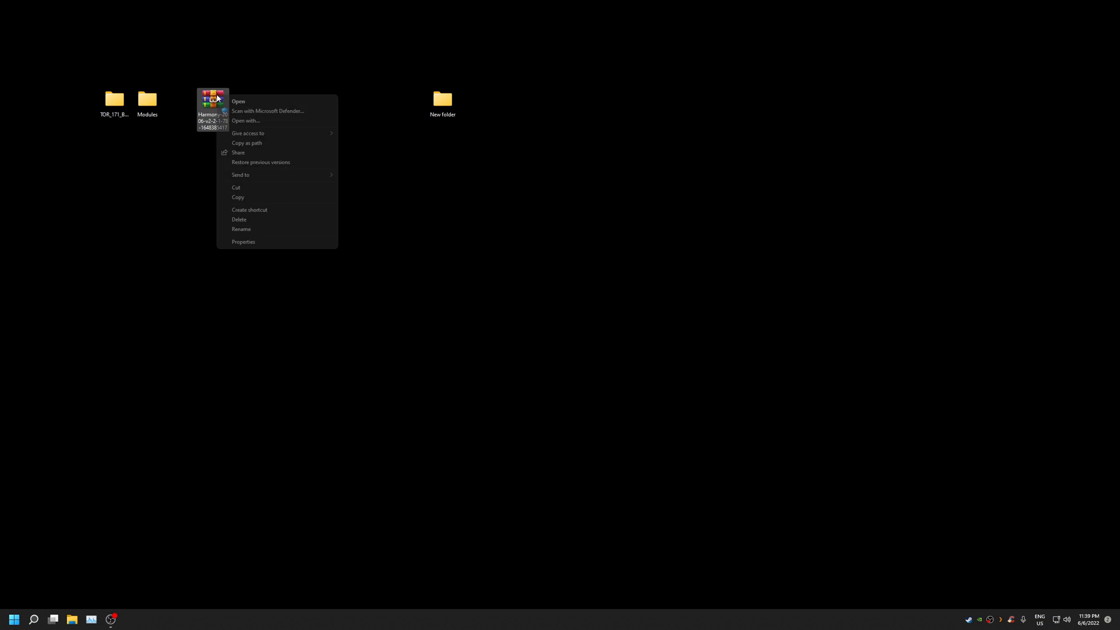
pyautogui.click(243, 241)
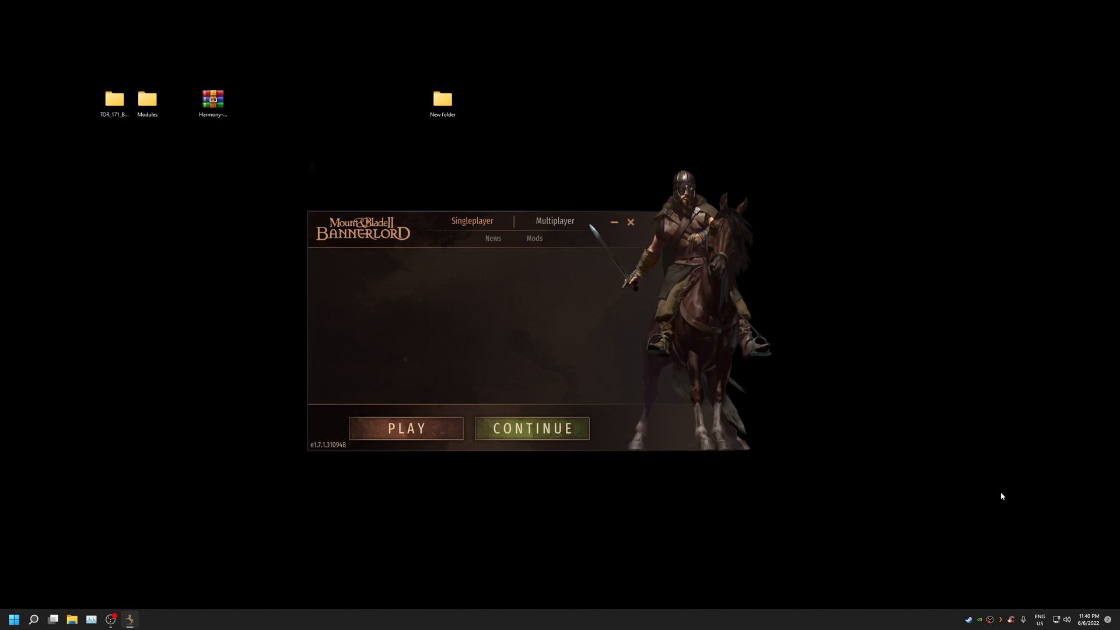
# Step: Check the Mods list and confirm the Harmony version warning to launch the game
pyautogui.click(534, 238)
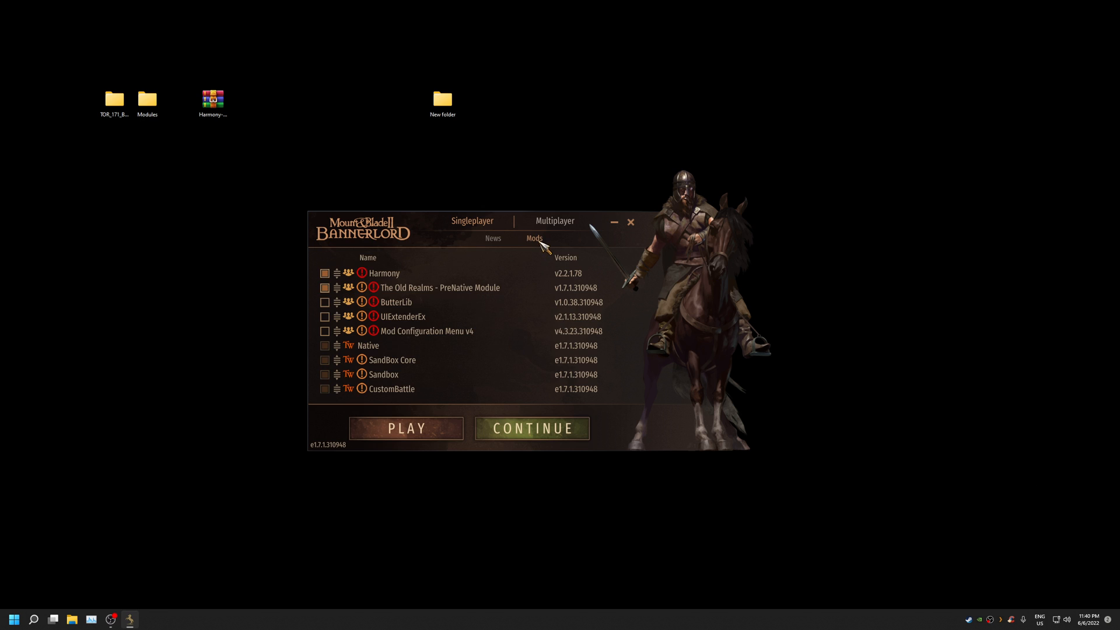
pyautogui.moveTo(468, 342)
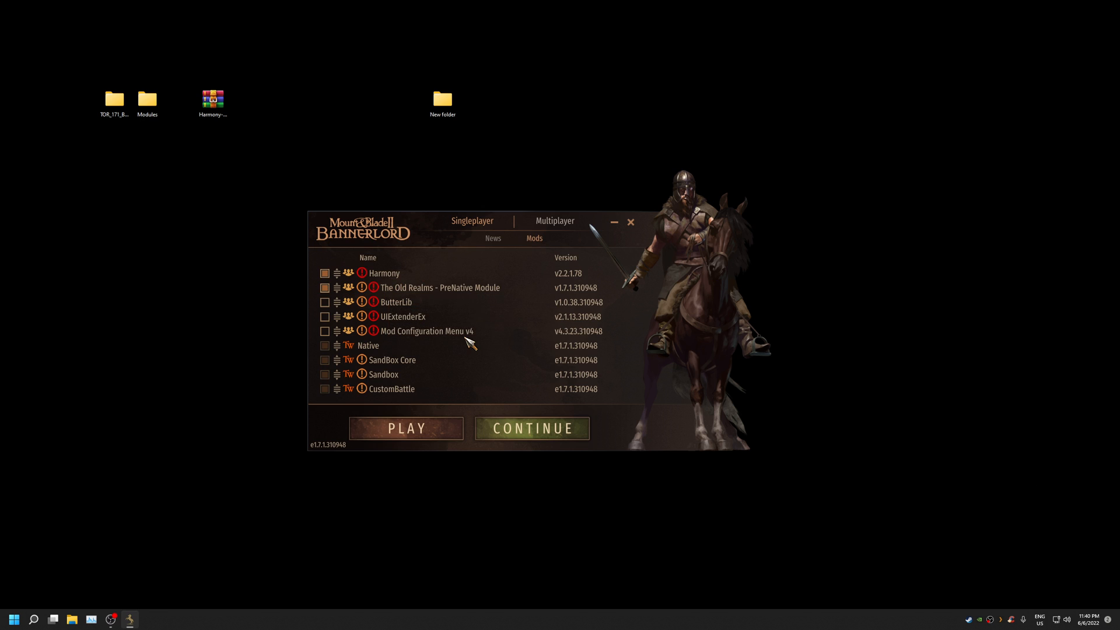
pyautogui.moveTo(471, 329)
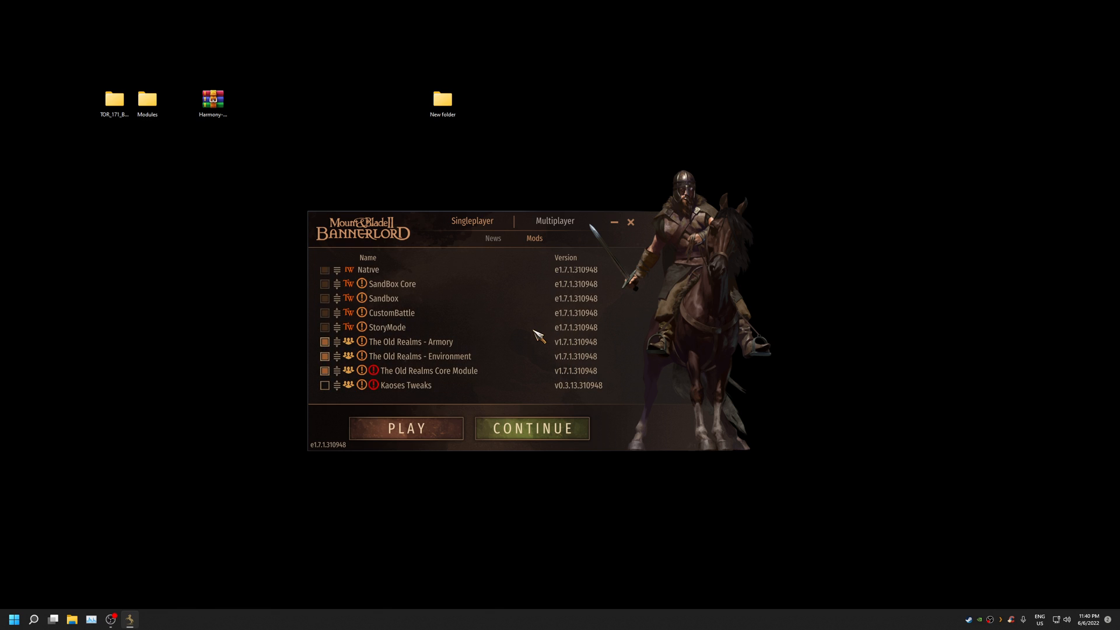
pyautogui.moveTo(475, 357)
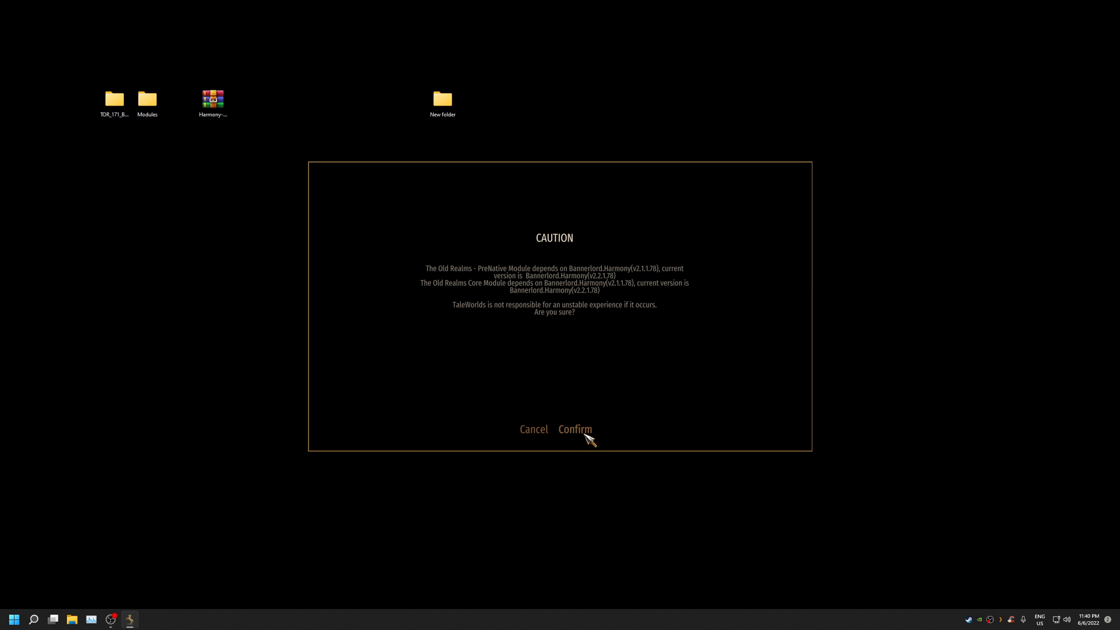
pyautogui.moveTo(588, 435)
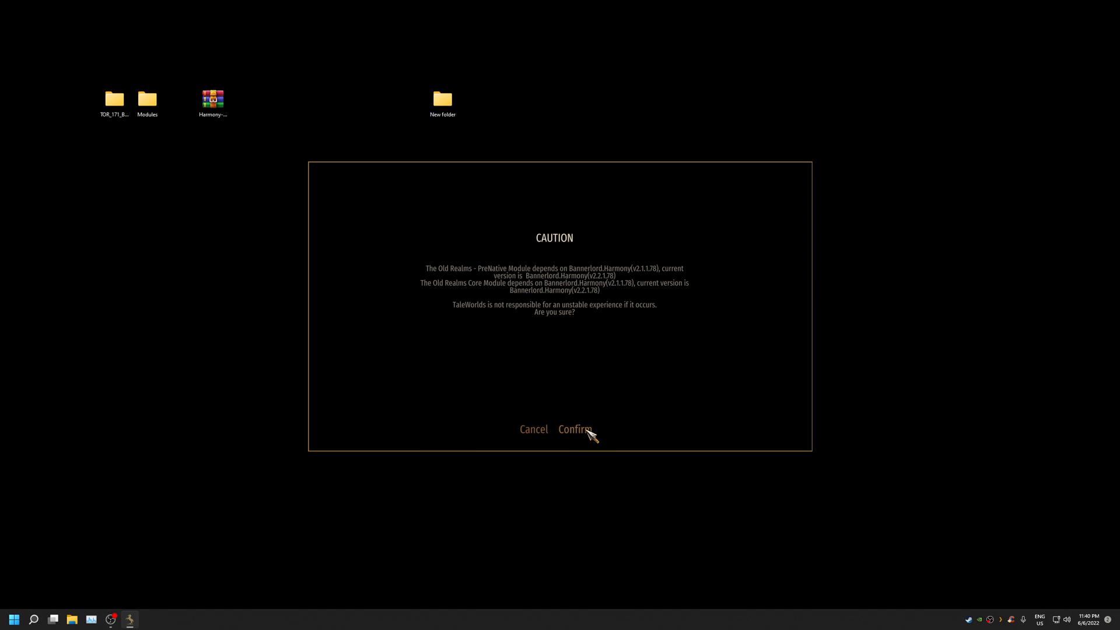
pyautogui.click(575, 429)
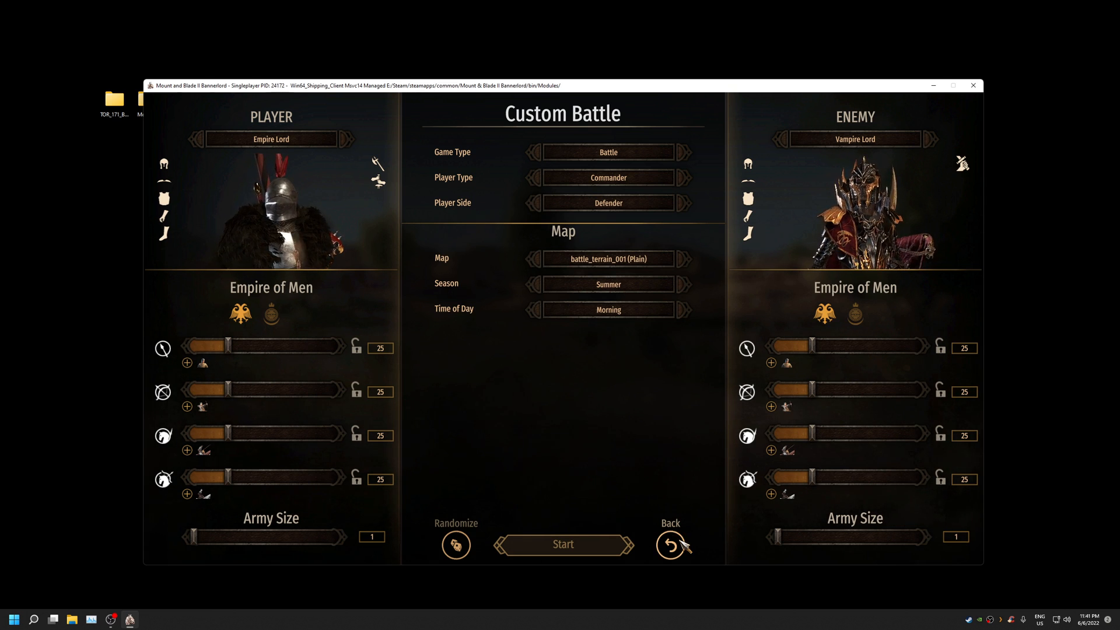
pyautogui.moveTo(691, 585)
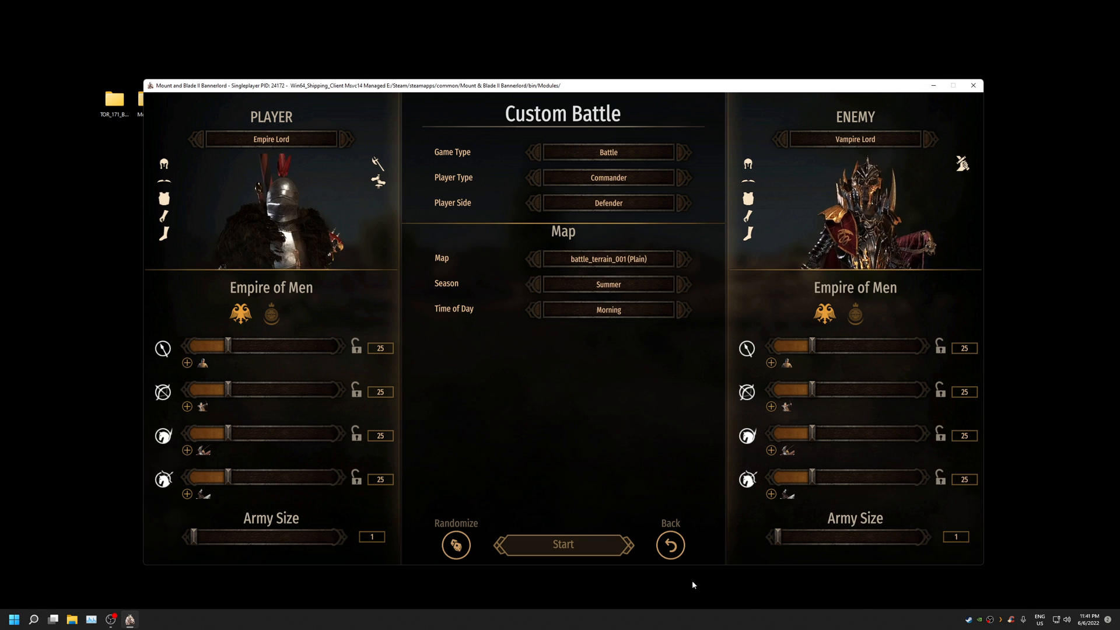
# Step: Back out of Custom Battle to The Old Realms main menu with TOW Core loaded
pyautogui.click(563, 544)
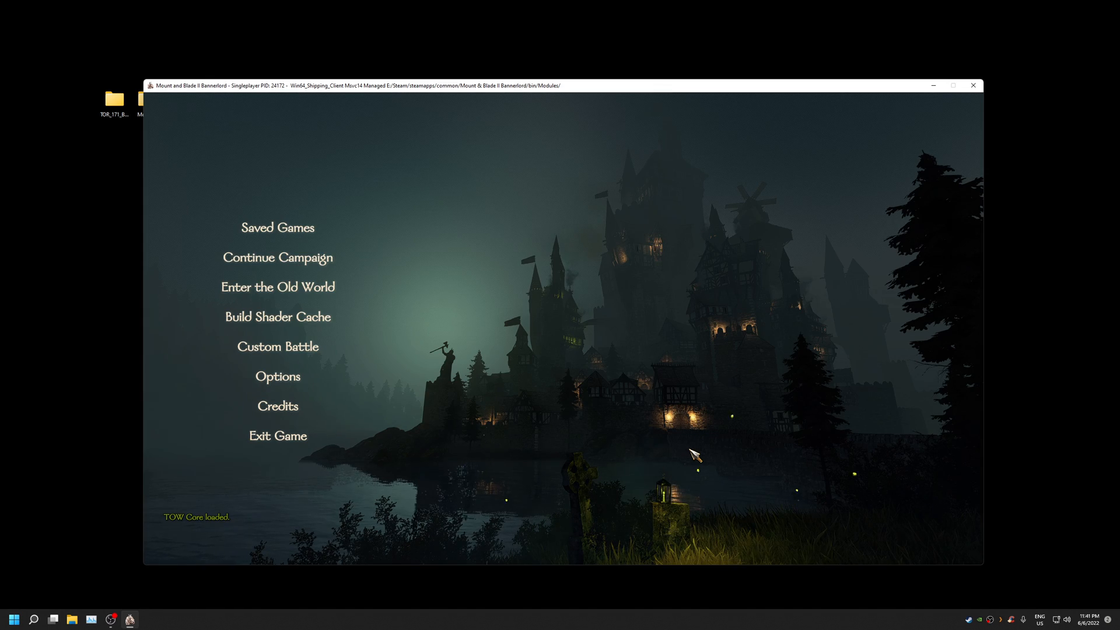
pyautogui.moveTo(241, 216)
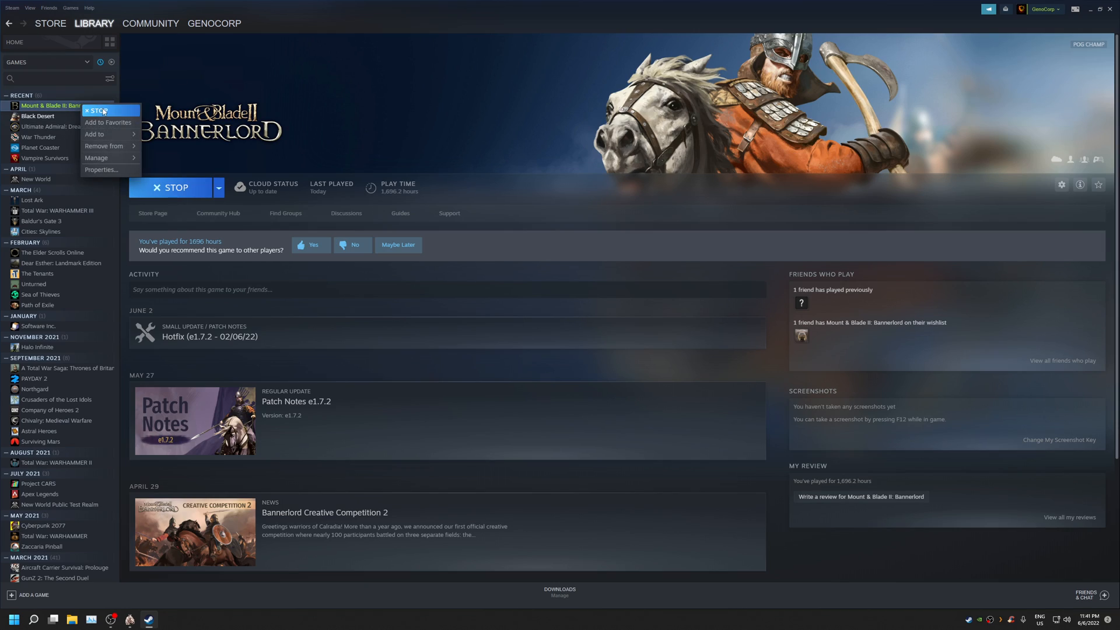
# Step: Open Bannerlord's Steam Properties and view the Betas section
pyautogui.click(101, 169)
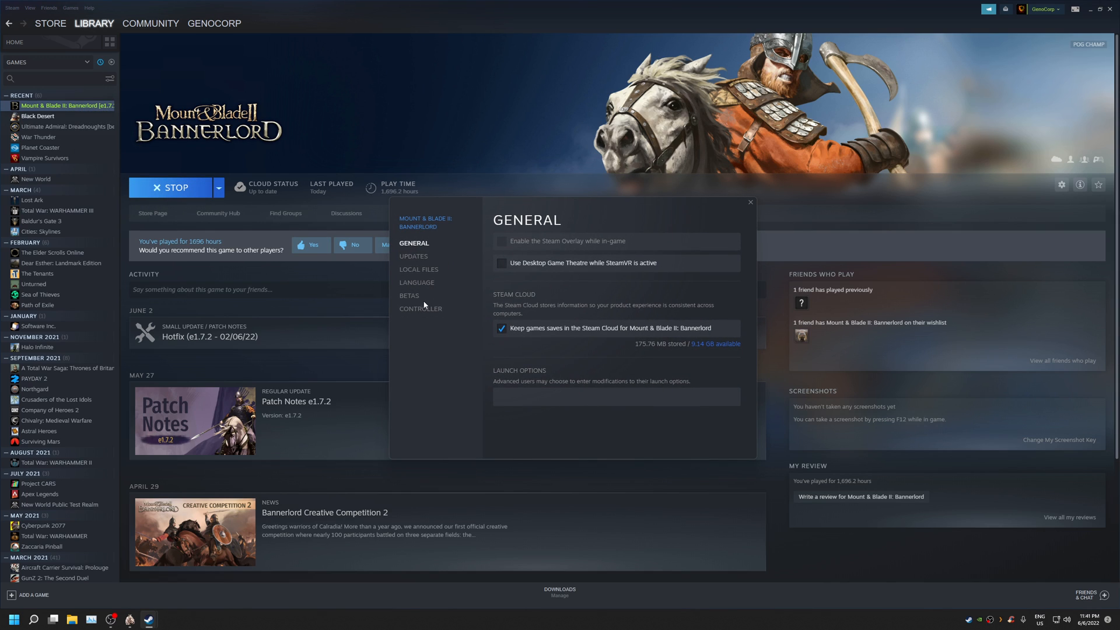
pyautogui.click(409, 295)
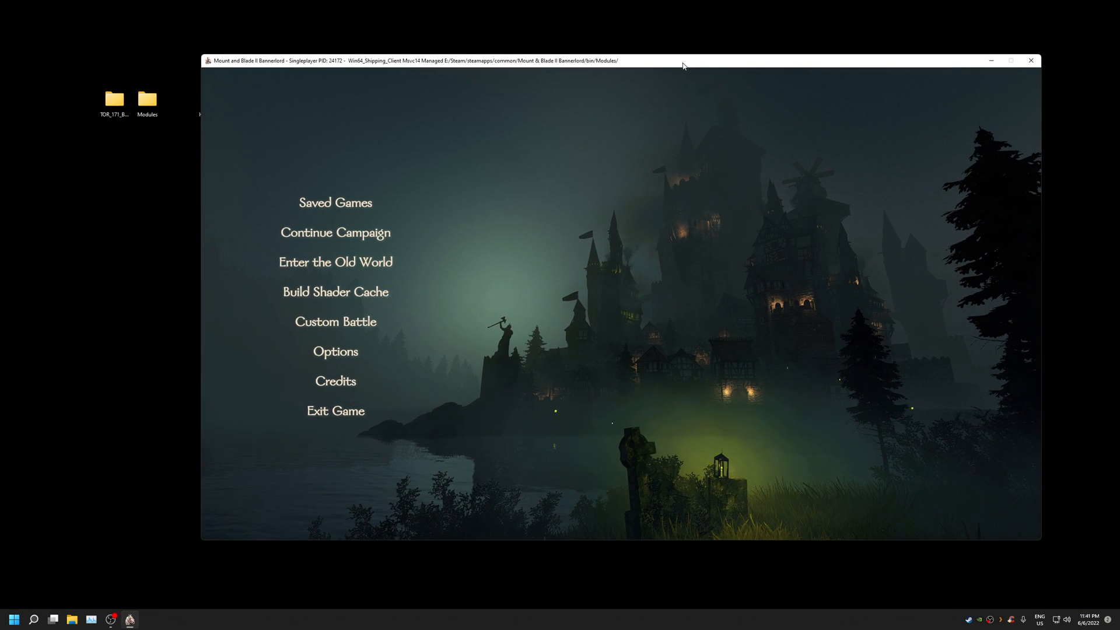
# Step: Review the Harmony archive's General properties, then close with OK
pyautogui.rightClick(147, 100)
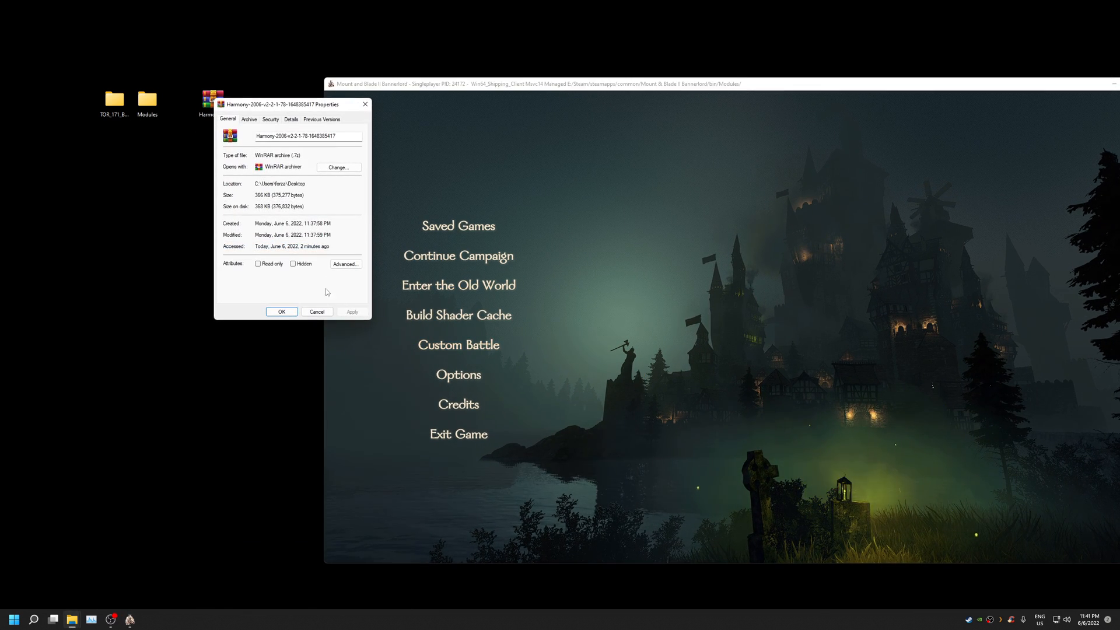
pyautogui.click(316, 311)
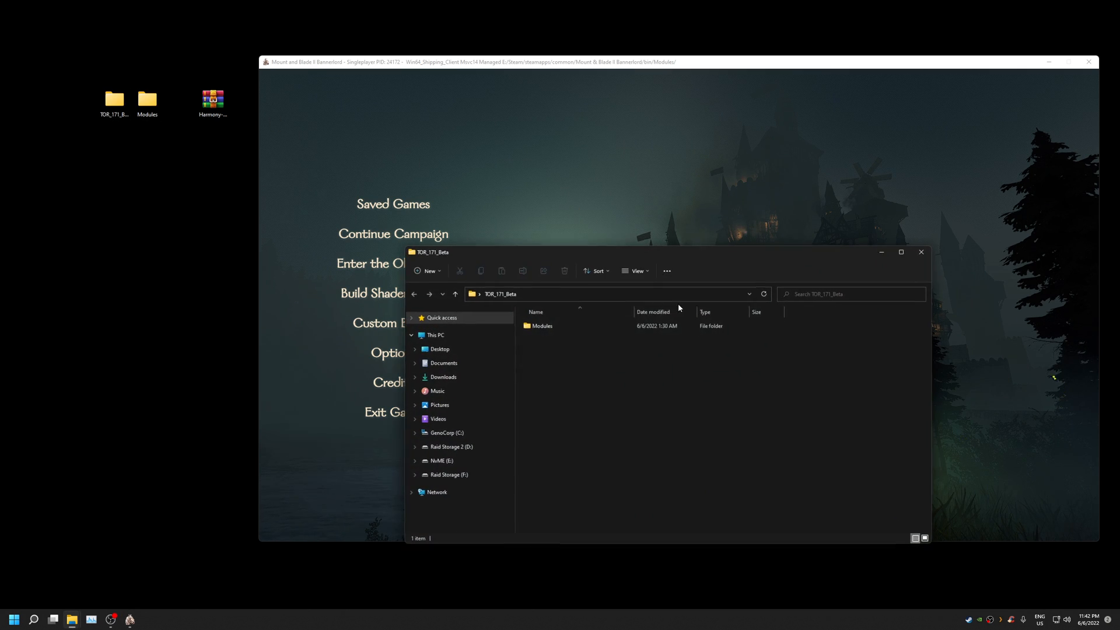
# Step: Open TDR_171_Beta's Modules folder to show the TOW Armory, Environment, Core and PreNative modules
pyautogui.doubleClick(542, 325)
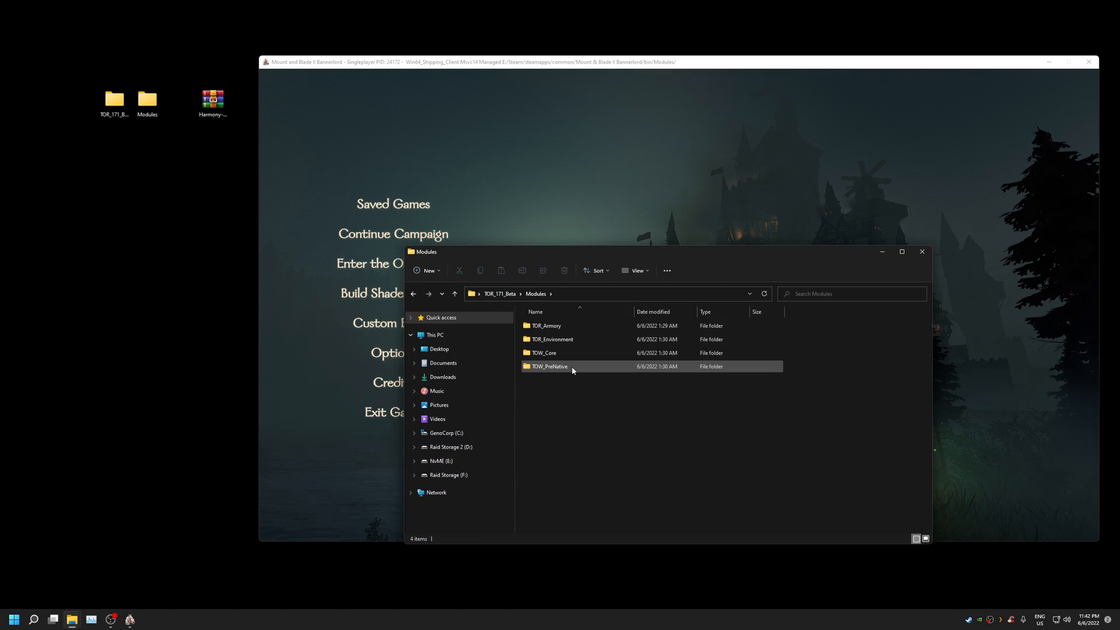
pyautogui.moveTo(550, 365)
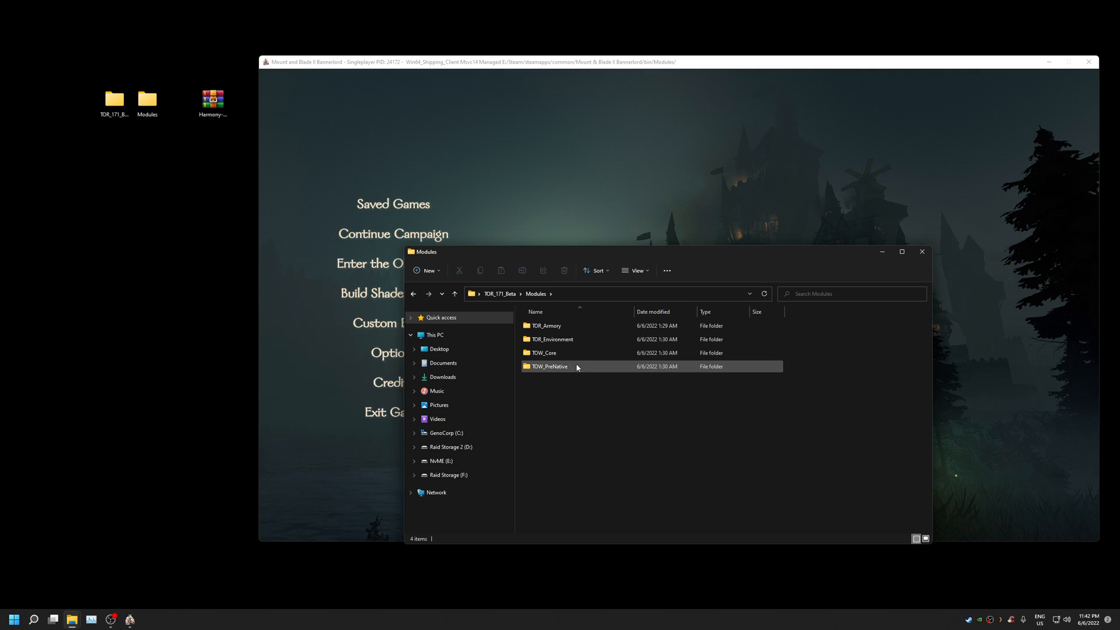
pyautogui.moveTo(549, 366)
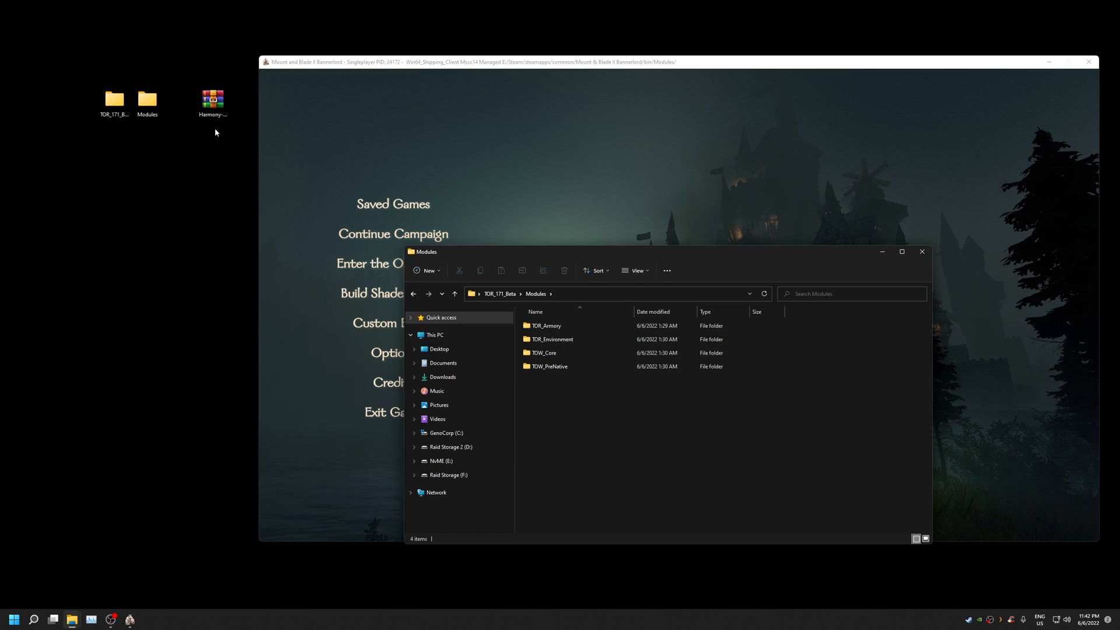
pyautogui.moveTo(115, 178)
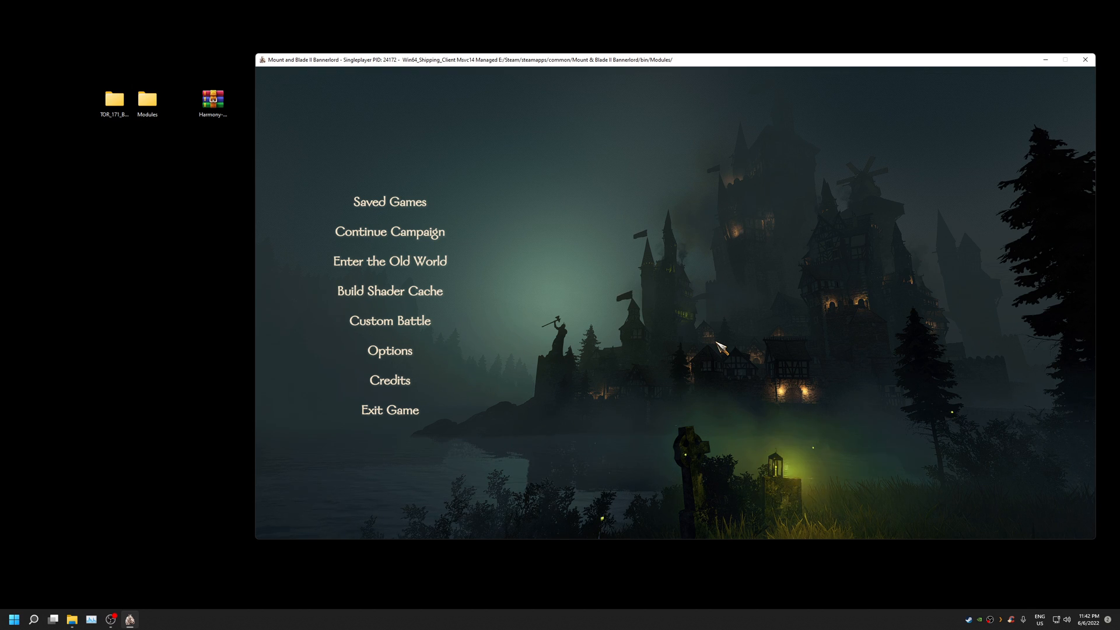
pyautogui.moveTo(526, 181)
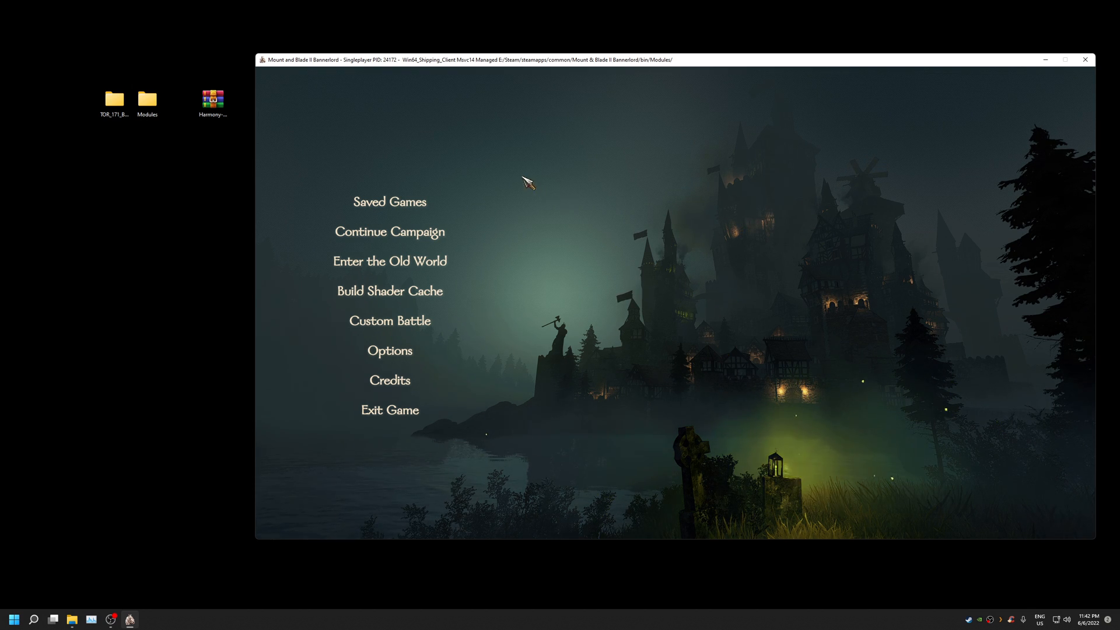
pyautogui.moveTo(539, 111)
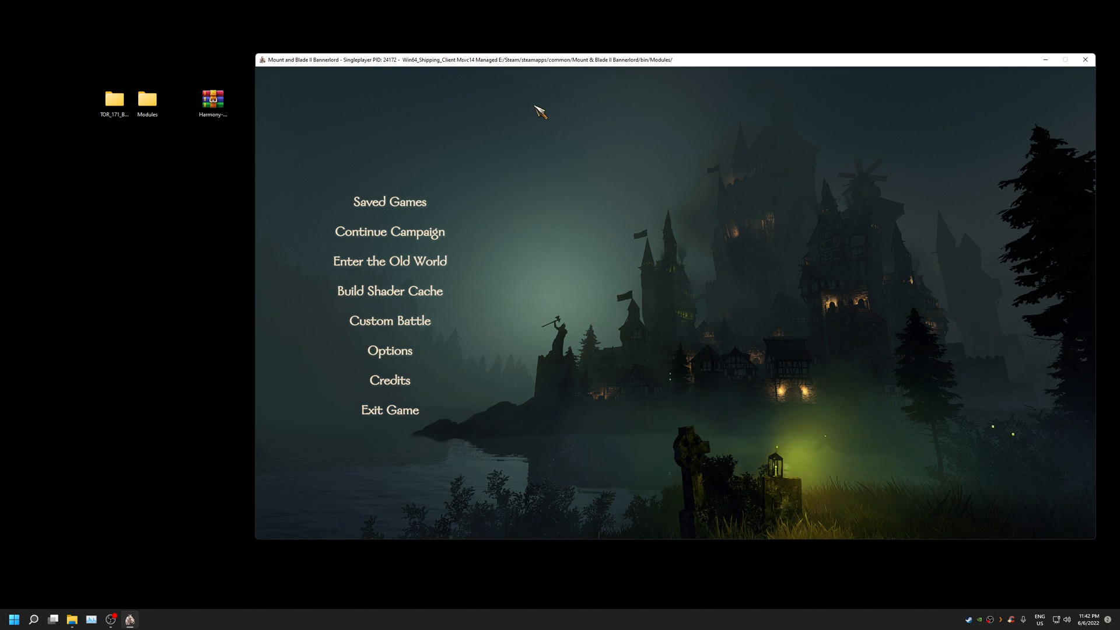
pyautogui.moveTo(582, 204)
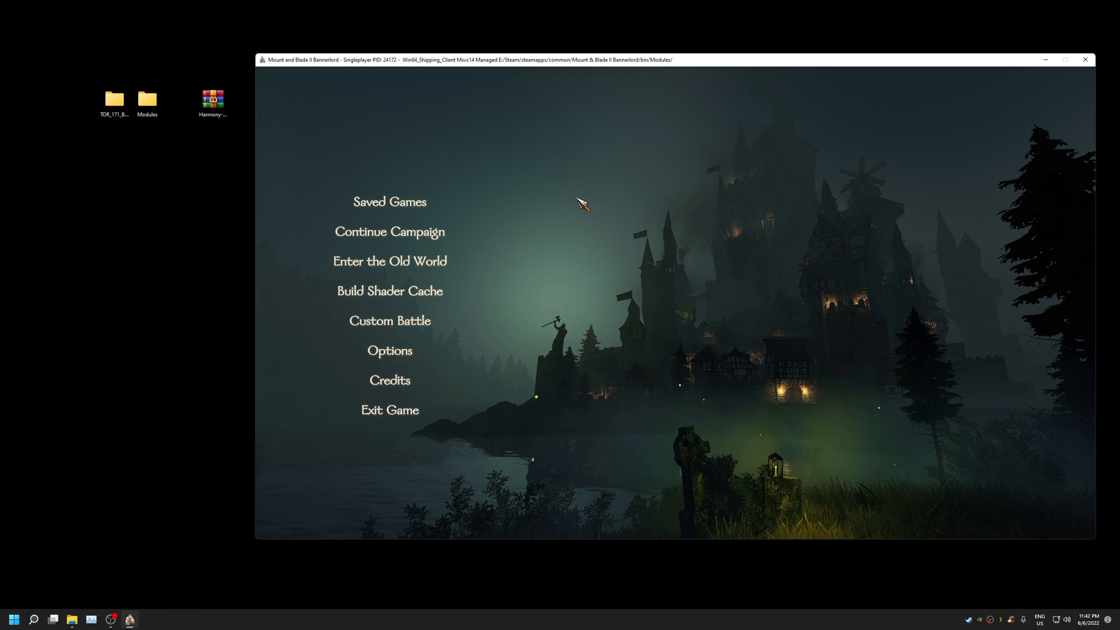